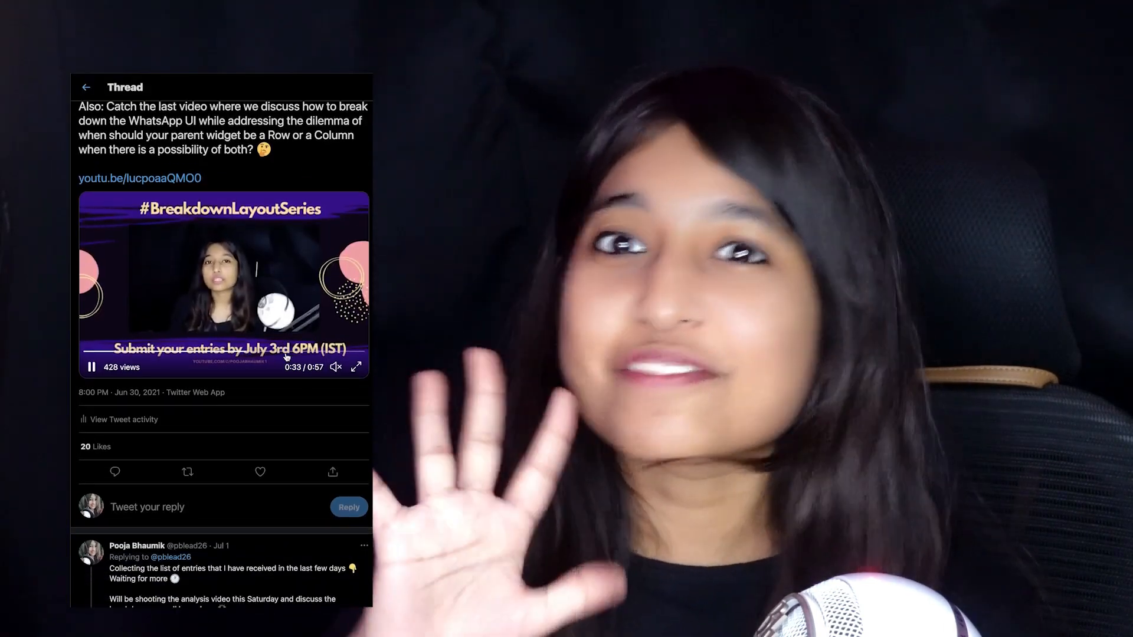
# Step: Scroll down the #BreakdownLayoutSeries thread to browse the submitted layout breakdown tweets
pyautogui.scroll(-3)
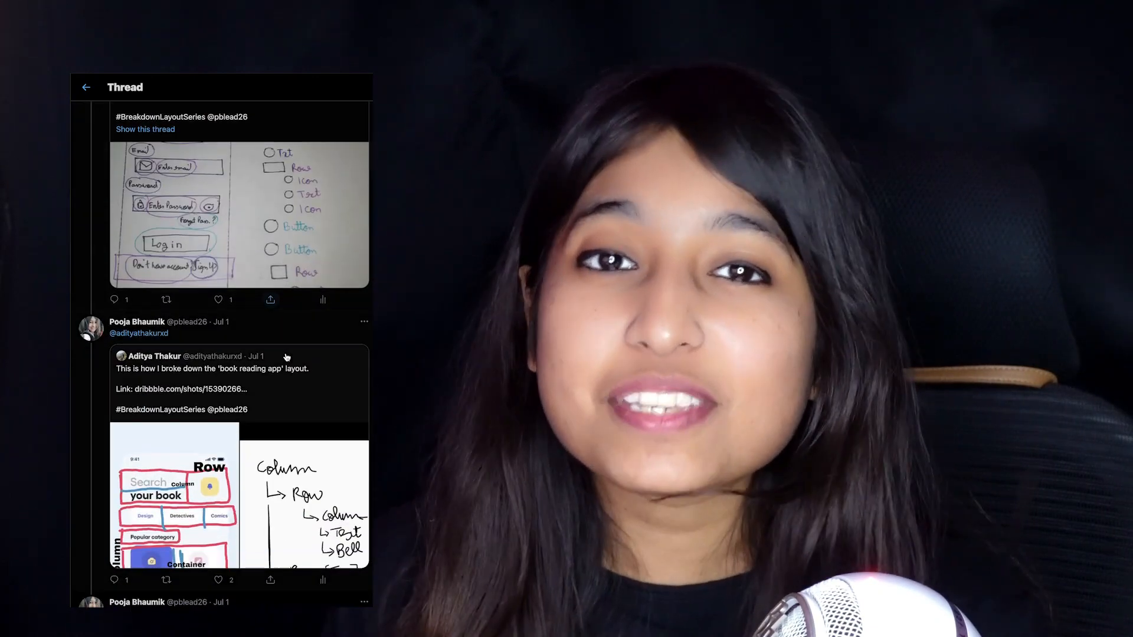
pyautogui.scroll(-3)
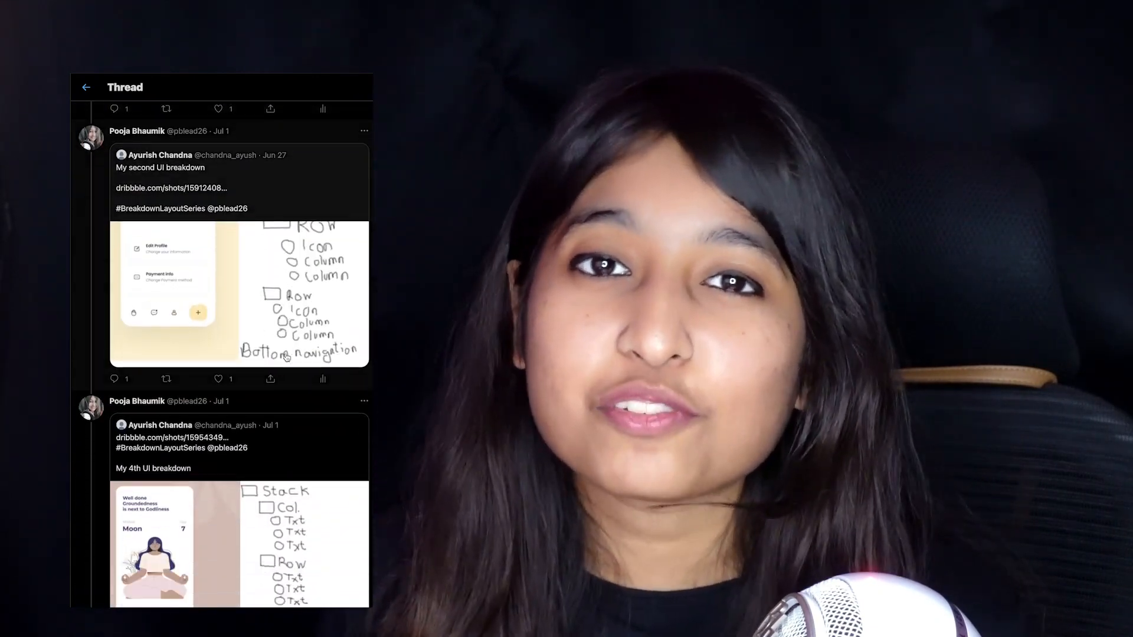
pyautogui.scroll(-3)
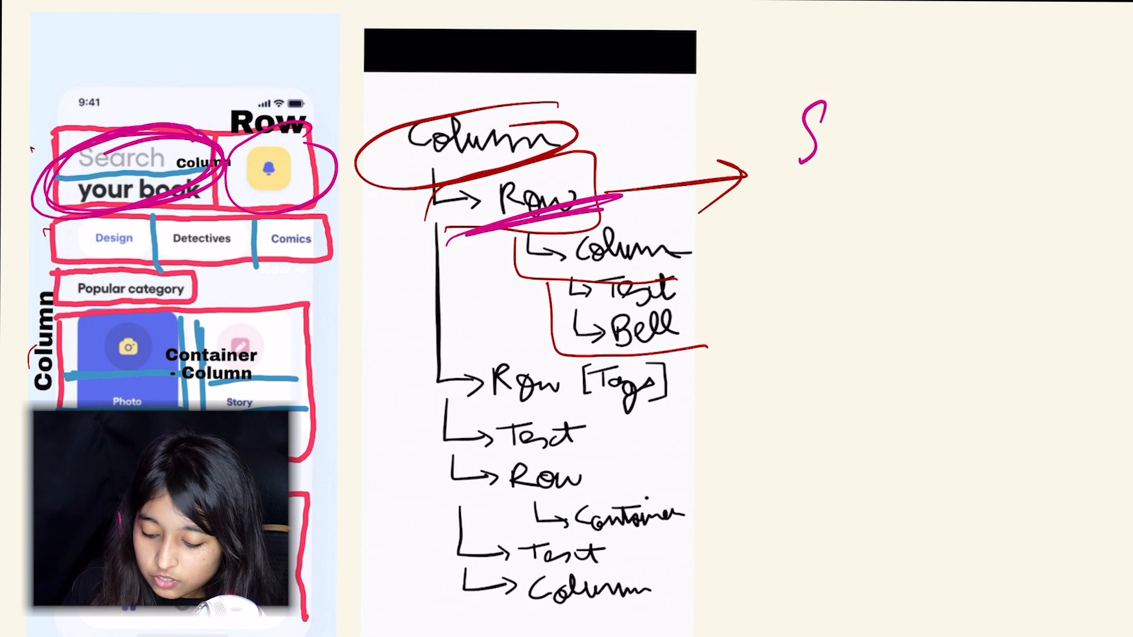
# Step: Handwrite 'Search your book' beside boxed search and bell sketches, labelled 'Row ○ Text ○ Icon/Image'
pyautogui.write('Search yo')
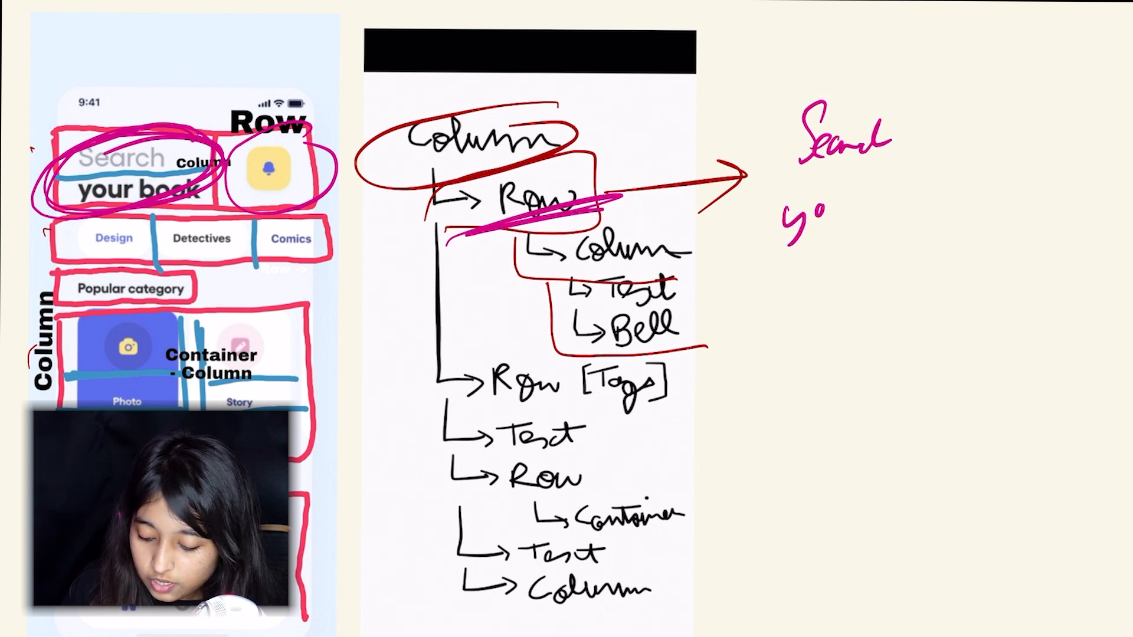
pyautogui.write('you book')
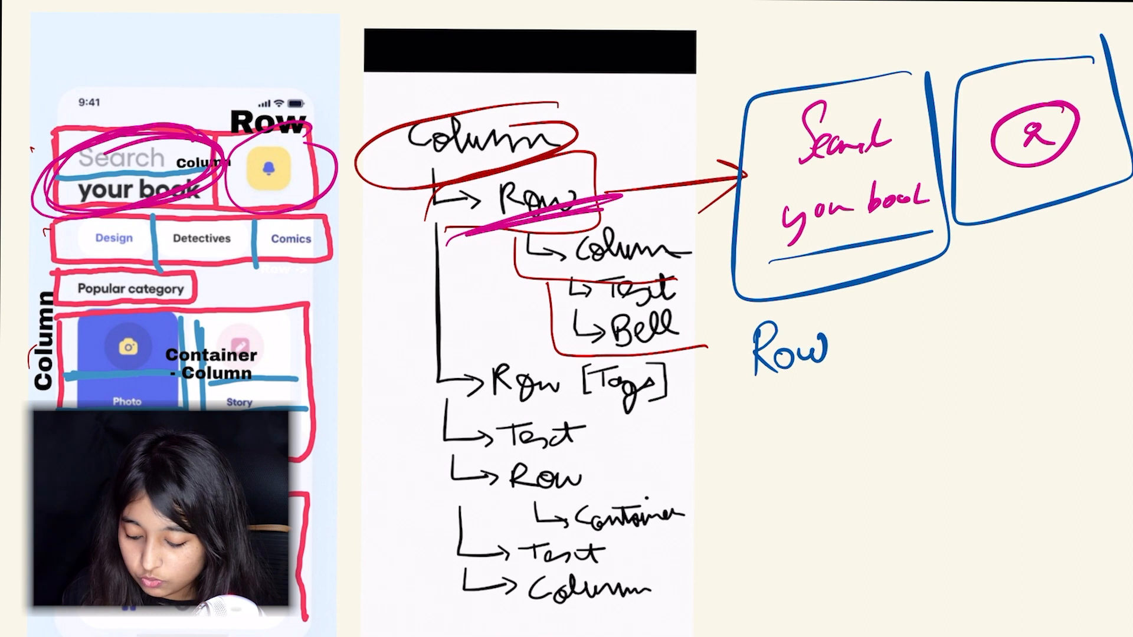
pyautogui.write('0')
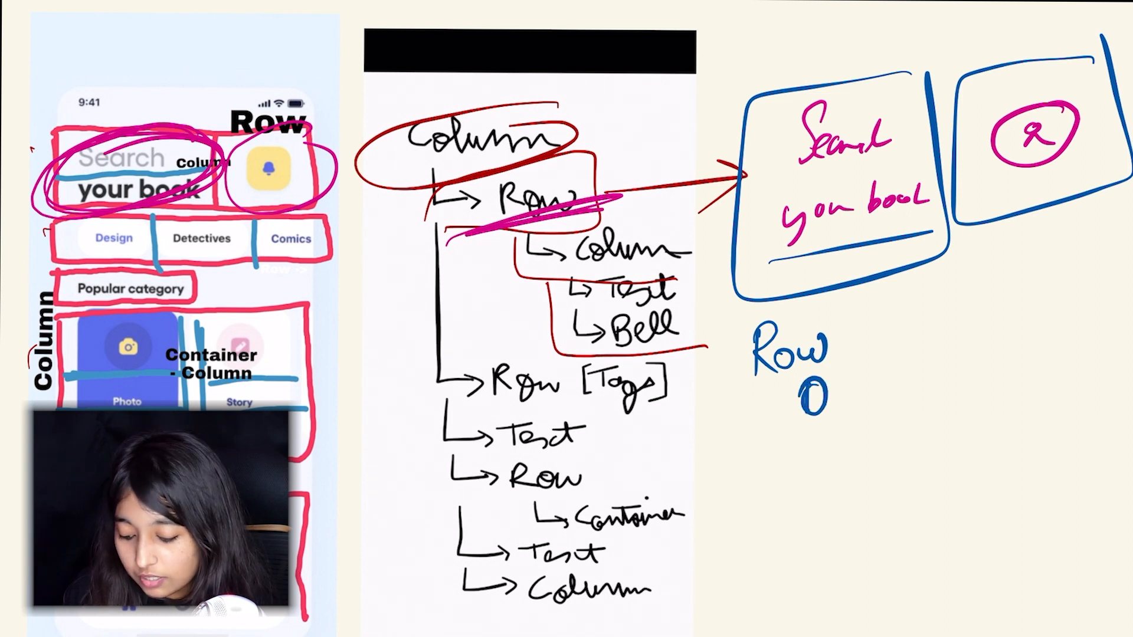
pyautogui.write('Text')
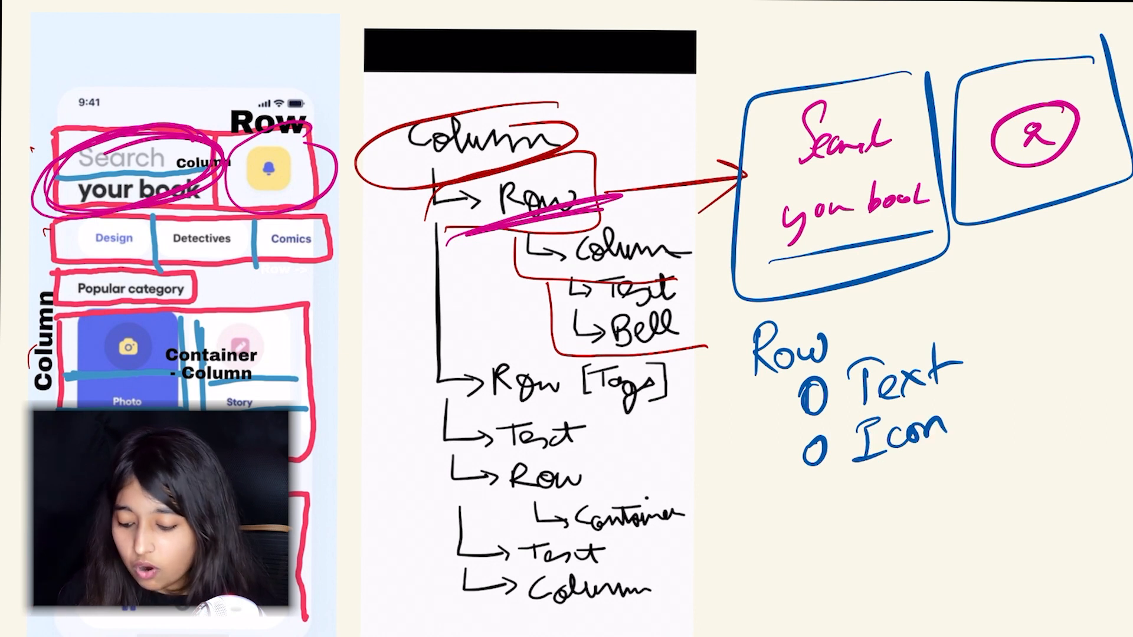
pyautogui.write('/T')
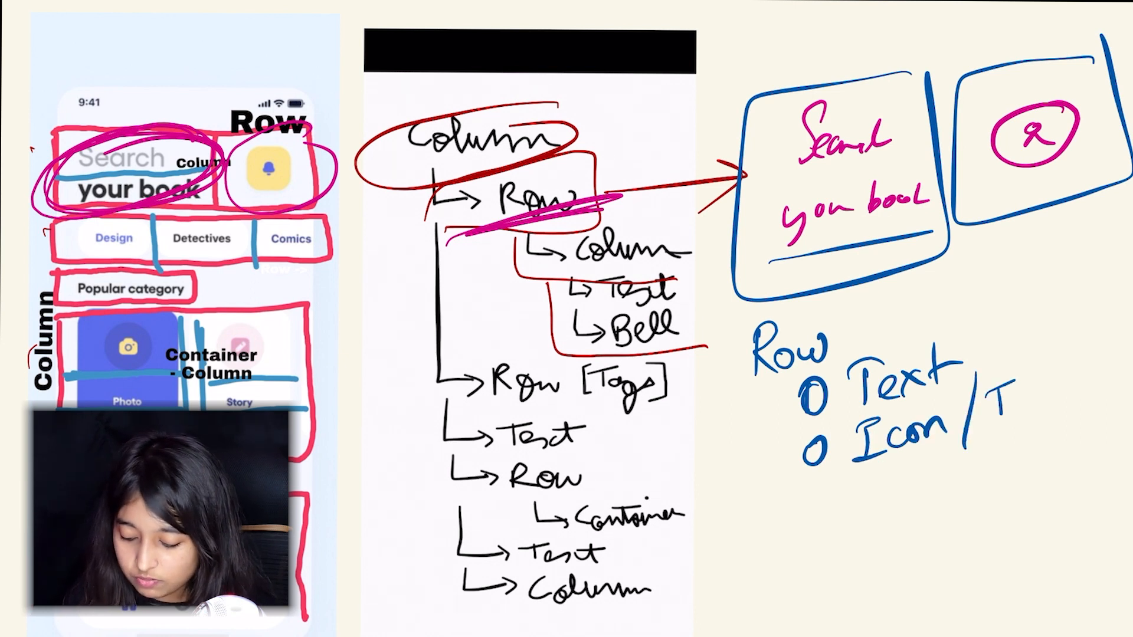
pyautogui.write('Image')
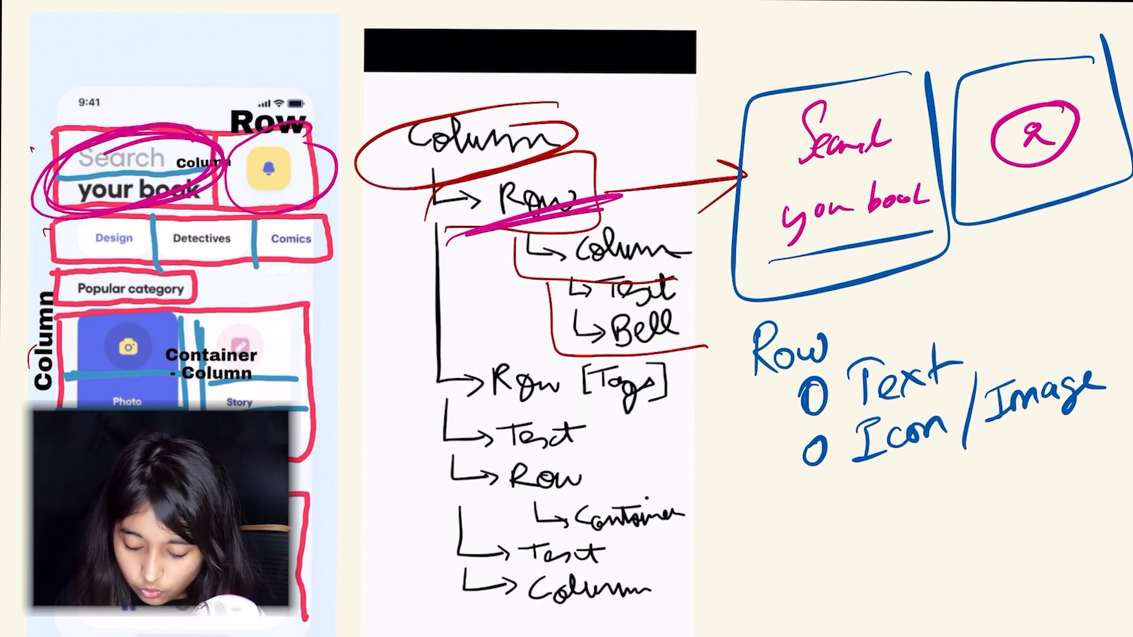
# Step: In pink, circle the Photo and Story cards and underline the Container tree entry
pyautogui.moveTo(452, 412); pyautogui.dragTo(676, 403)
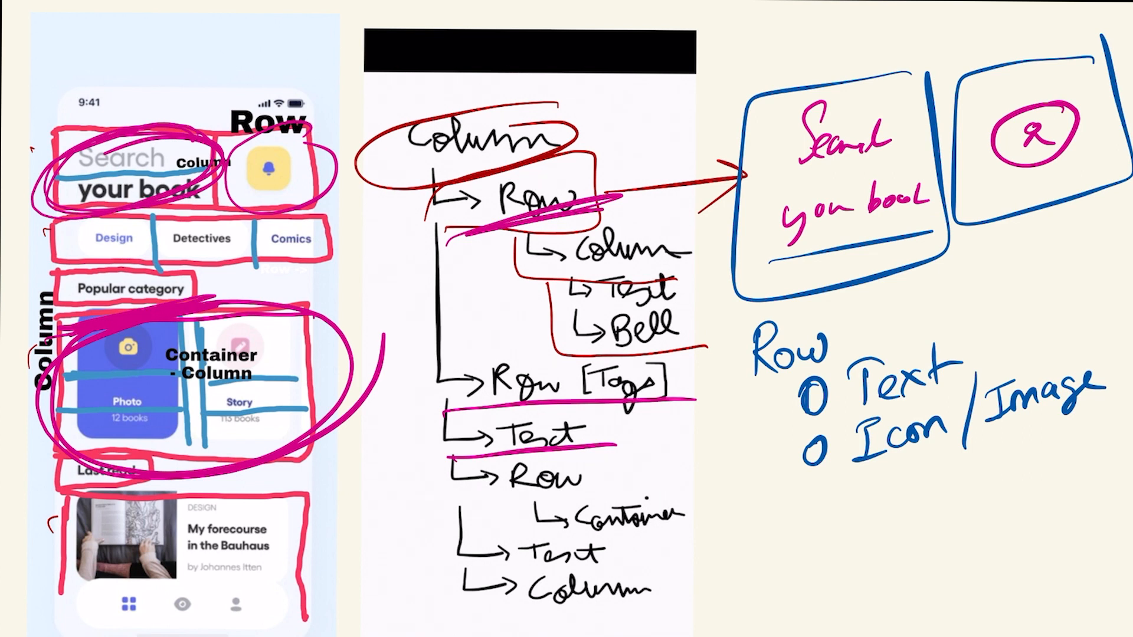
pyautogui.moveTo(578, 527); pyautogui.dragTo(694, 526)
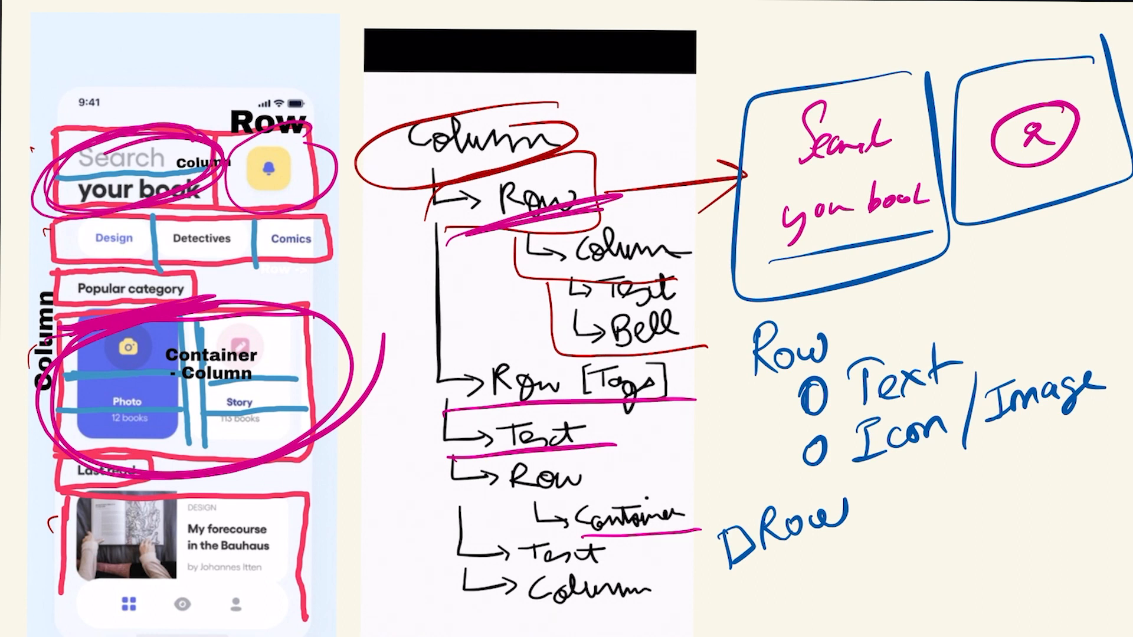
# Step: Write two Column items under '□Row' in blue and join them with a curly brace
pyautogui.write('Col')
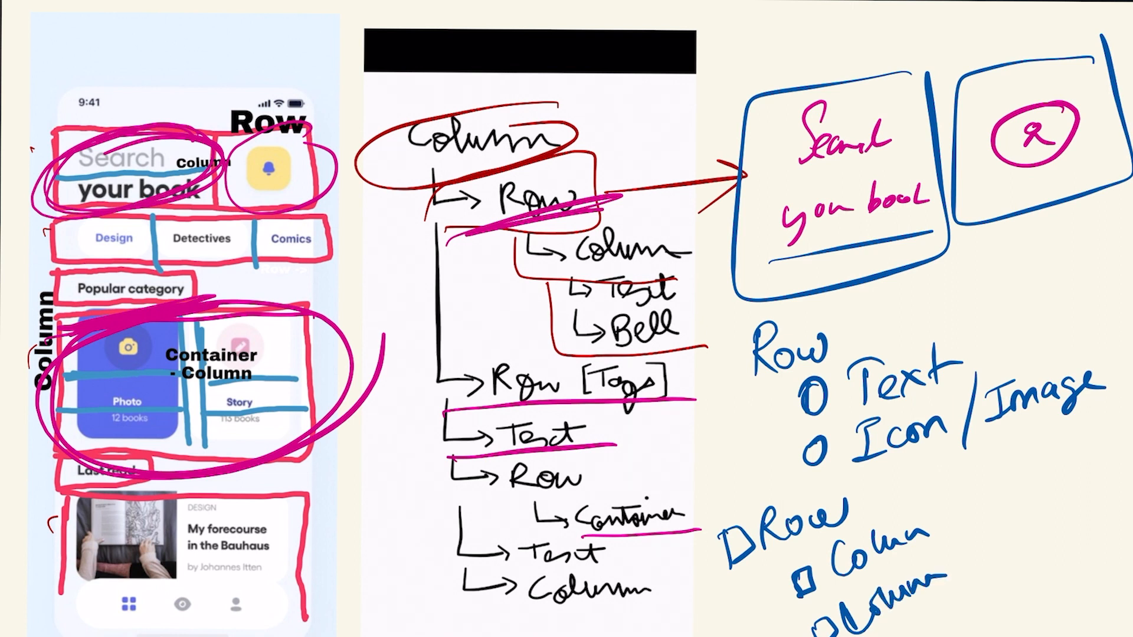
pyautogui.moveTo(947, 499); pyautogui.dragTo(997, 622)
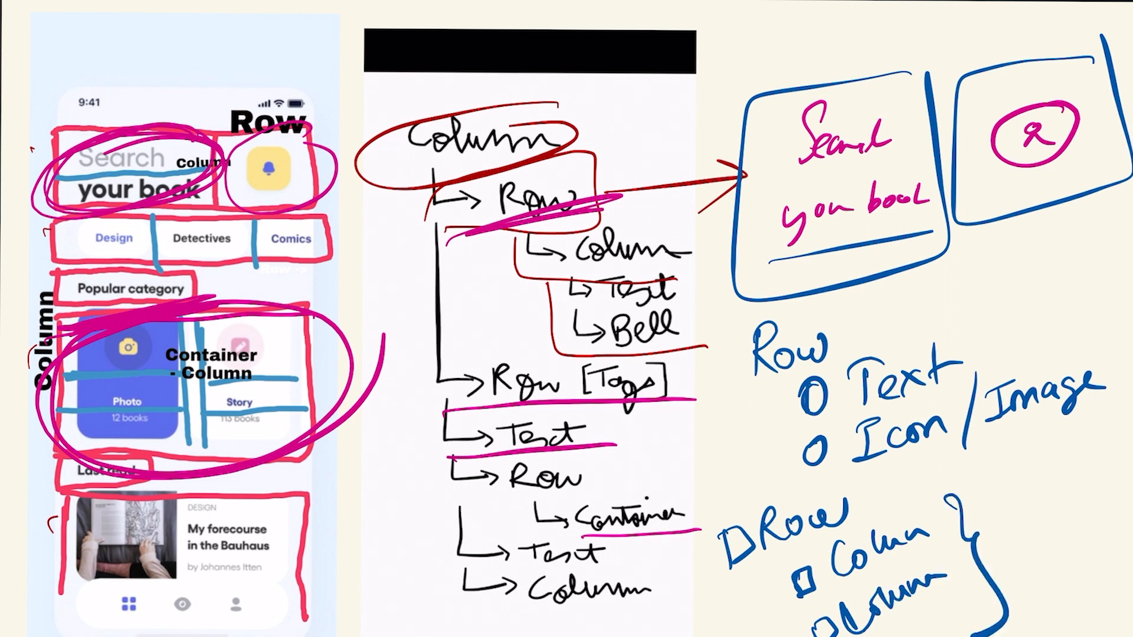
pyautogui.write('O?')
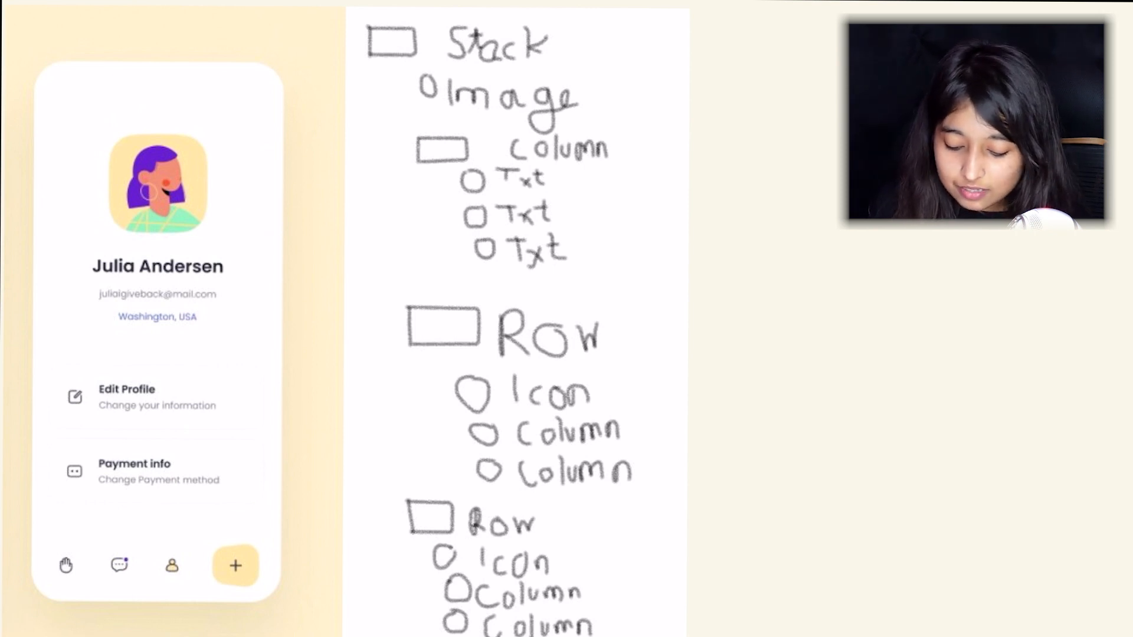
# Step: In pink, mark the profile header, bracket the three Txt entries, and underline Icon and Column
pyautogui.moveTo(347, 81); pyautogui.dragTo(603, 45)
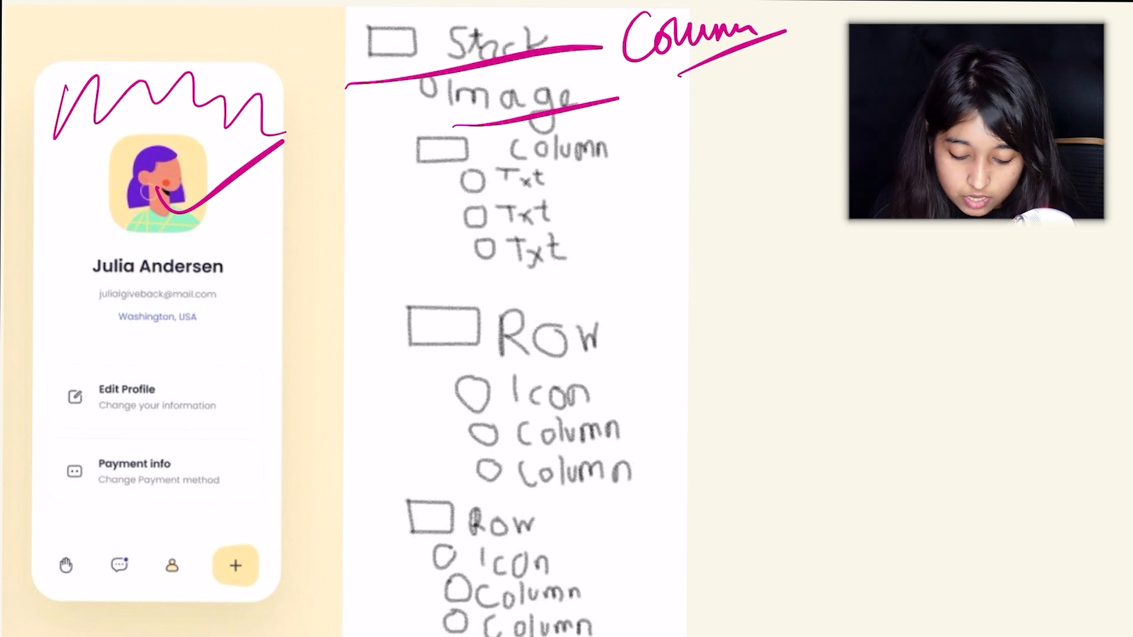
pyautogui.moveTo(235, 254); pyautogui.dragTo(245, 318)
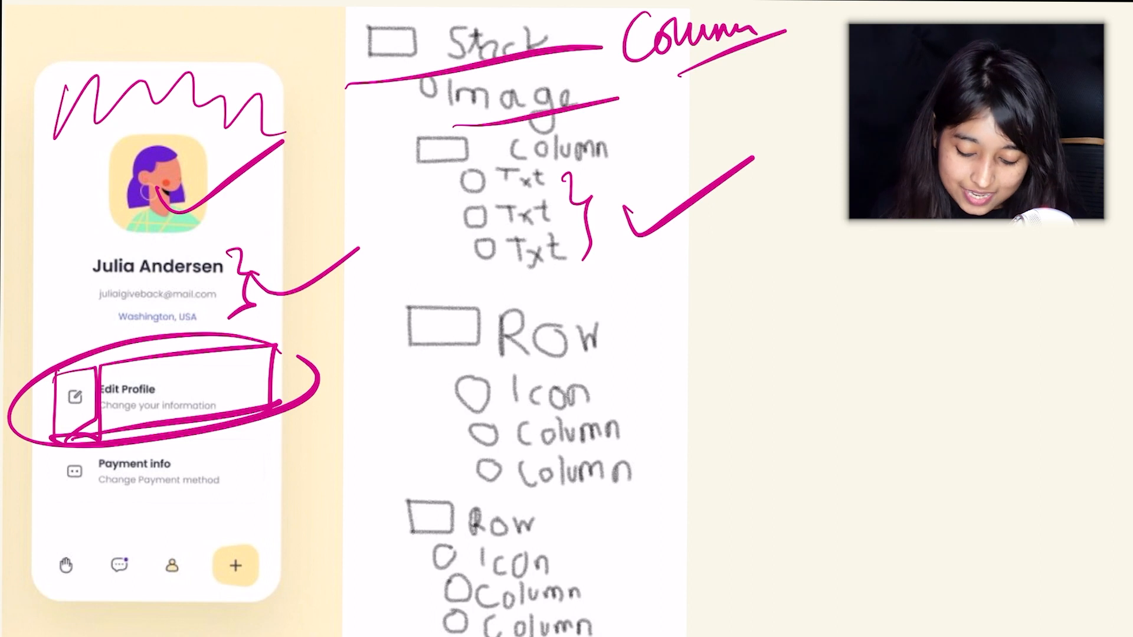
pyautogui.moveTo(517, 416); pyautogui.dragTo(618, 396)
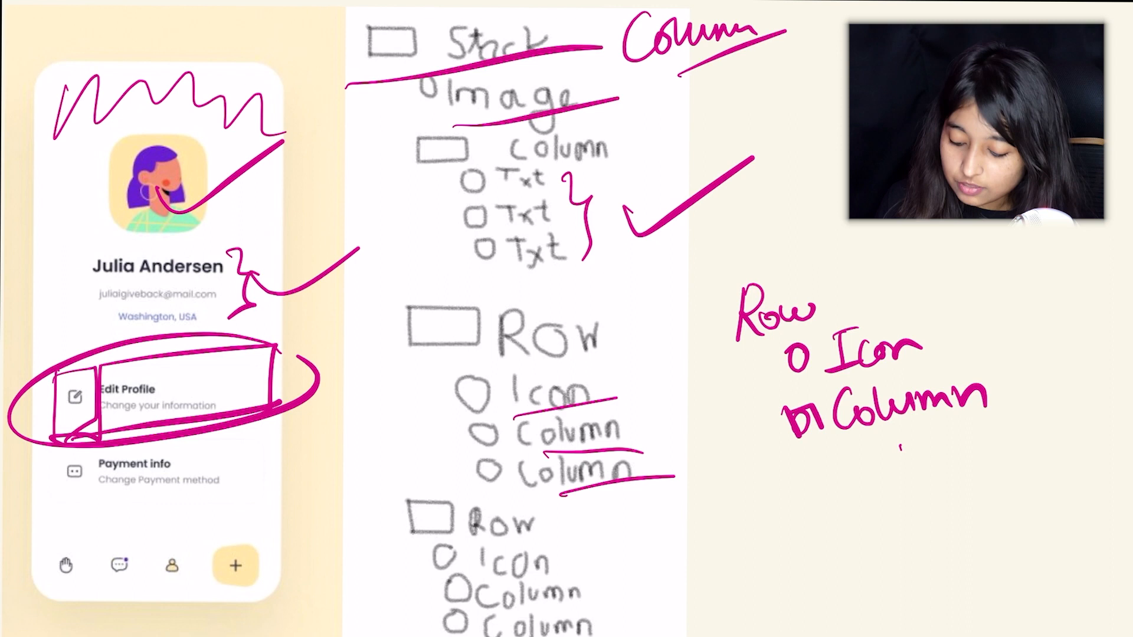
# Step: Write two 'o Text' lines indented under Column in the right-hand Row sketch
pyautogui.write('O I')
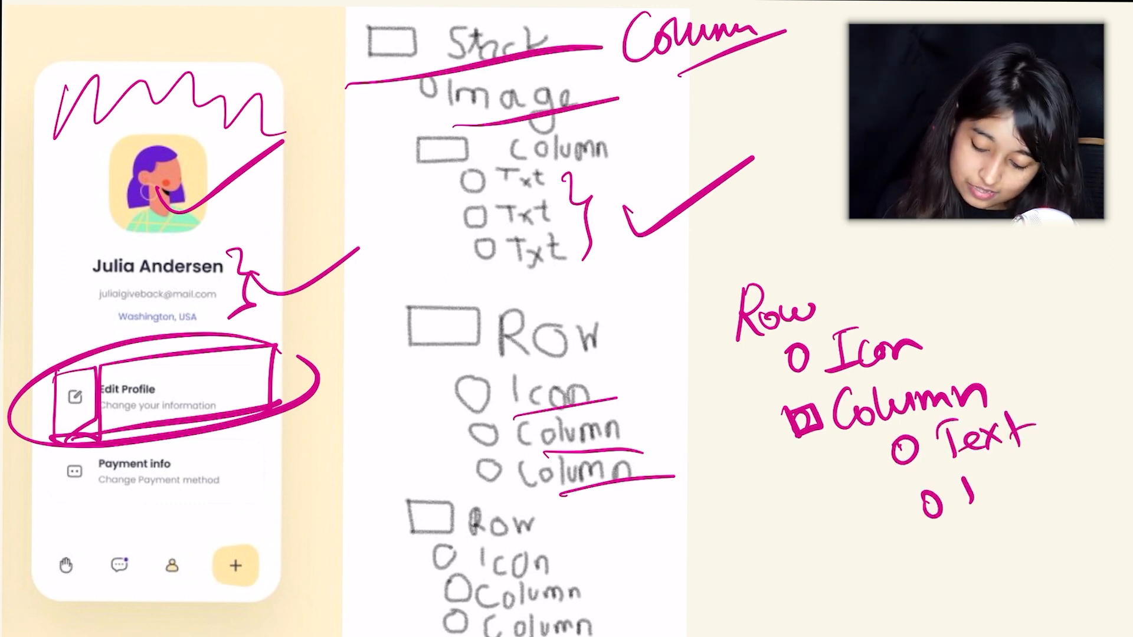
pyautogui.write('Text')
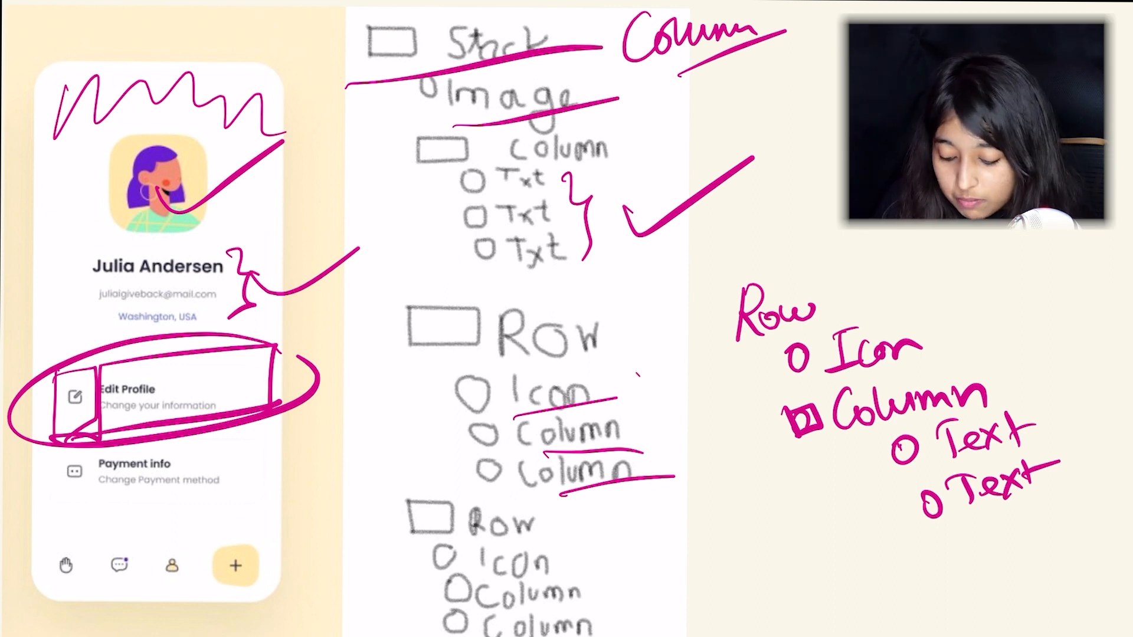
pyautogui.moveTo(650, 355); pyautogui.dragTo(665, 491)
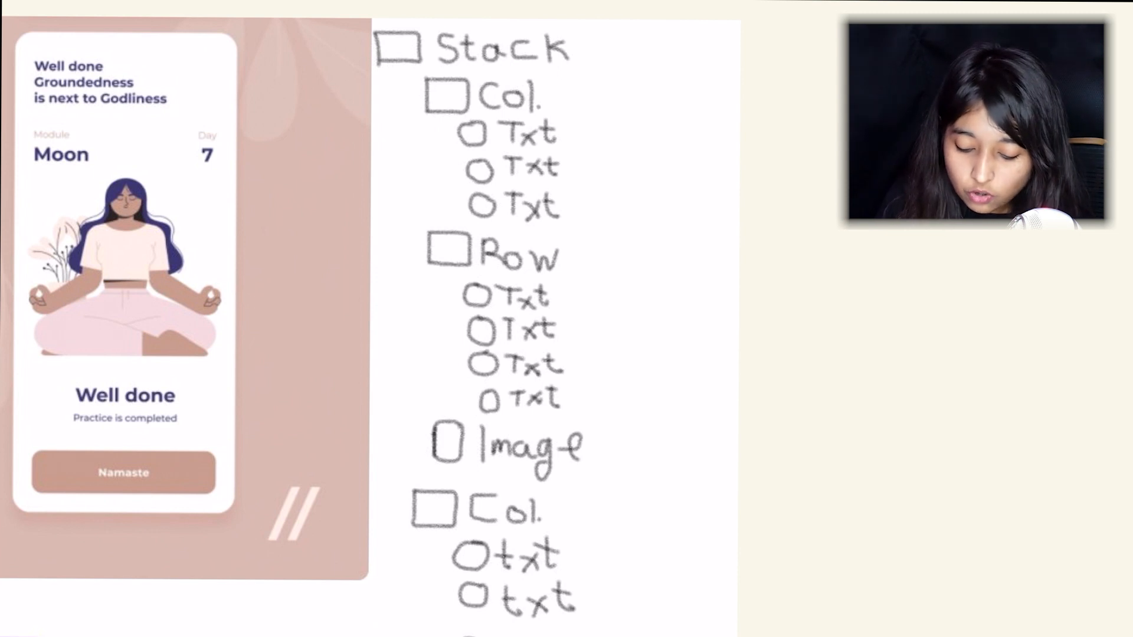
# Step: Draw a pink arrow marking the meditation tree's Stack as replaced by Column
pyautogui.moveTo(586, 49); pyautogui.dragTo(744, 49)
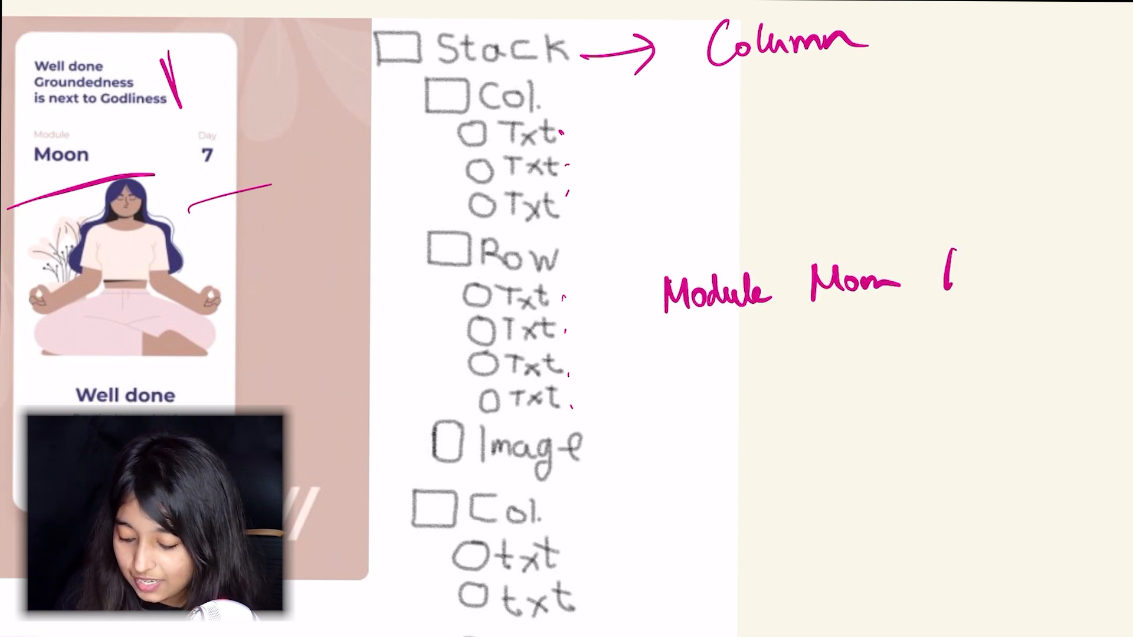
# Step: Write 'Day 7' after 'Module Moon' in the header sketch
pyautogui.write("Day '7")
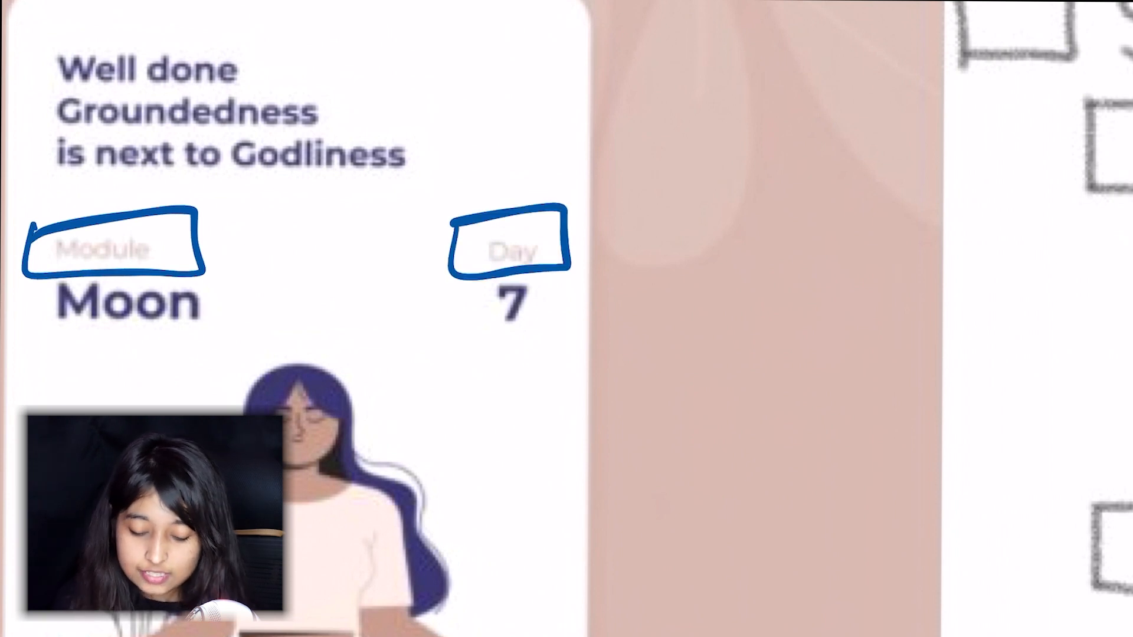
pyautogui.moveTo(54, 351); pyautogui.dragTo(191, 333)
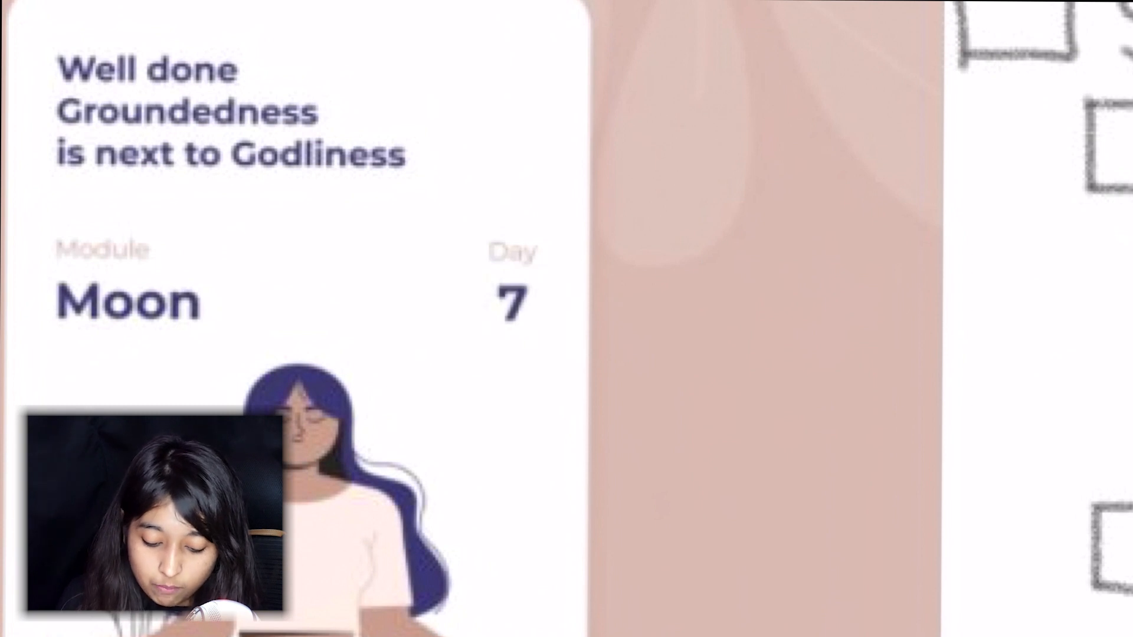
pyautogui.moveTo(43, 217); pyautogui.dragTo(245, 355)
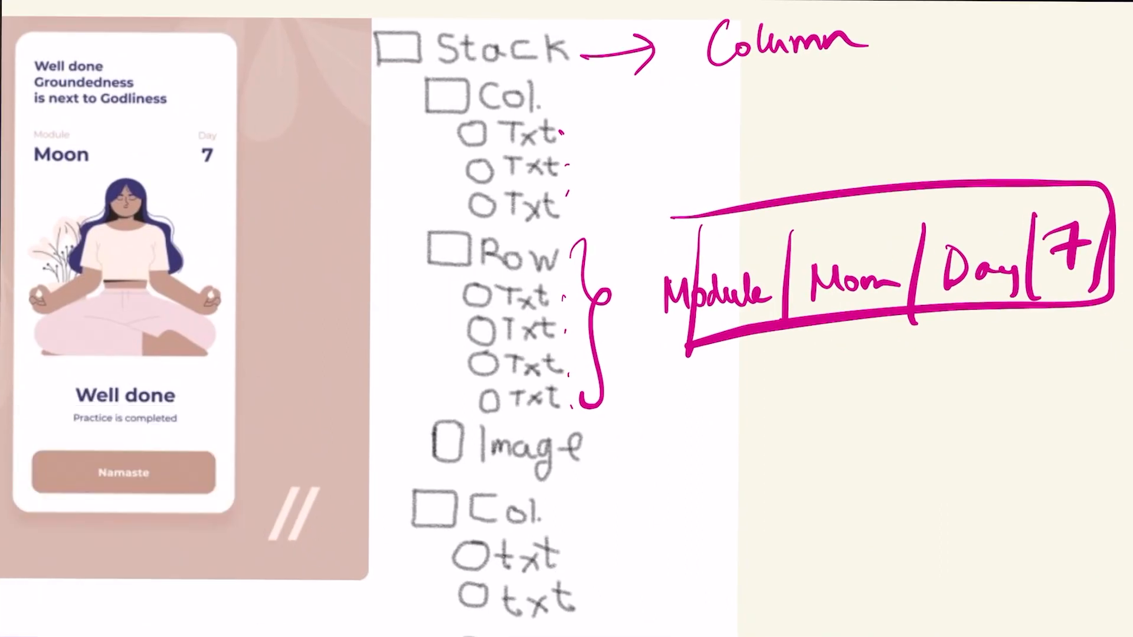
# Step: Draw a blue arrow from the four-Text Row to a new Row sketch with nested Col entries
pyautogui.moveTo(621, 354); pyautogui.dragTo(763, 416)
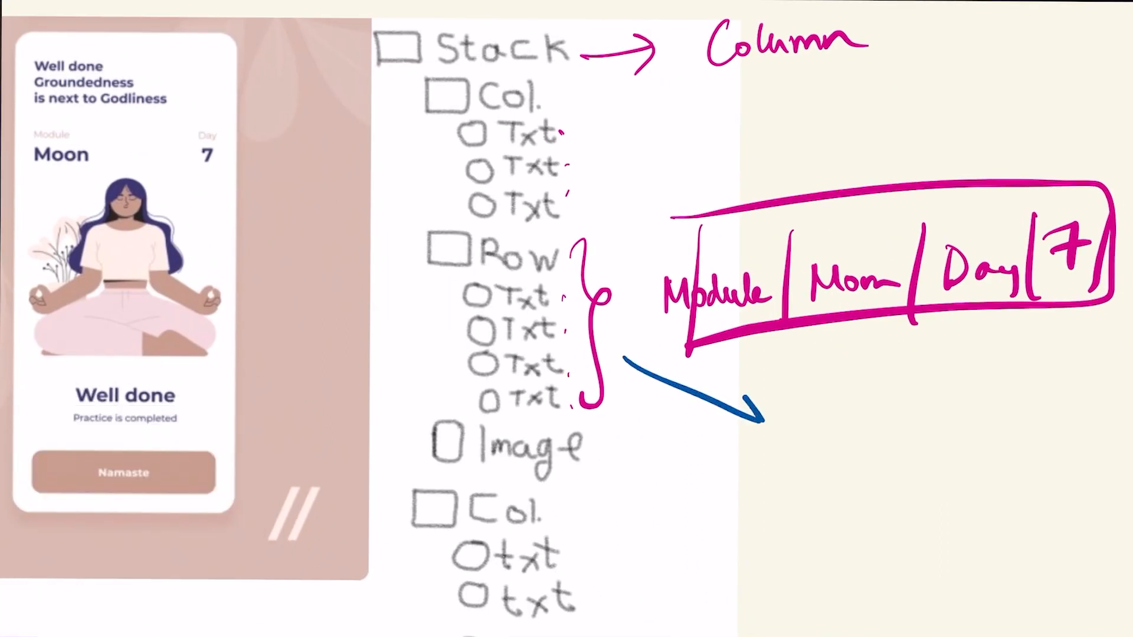
pyautogui.write('□P')
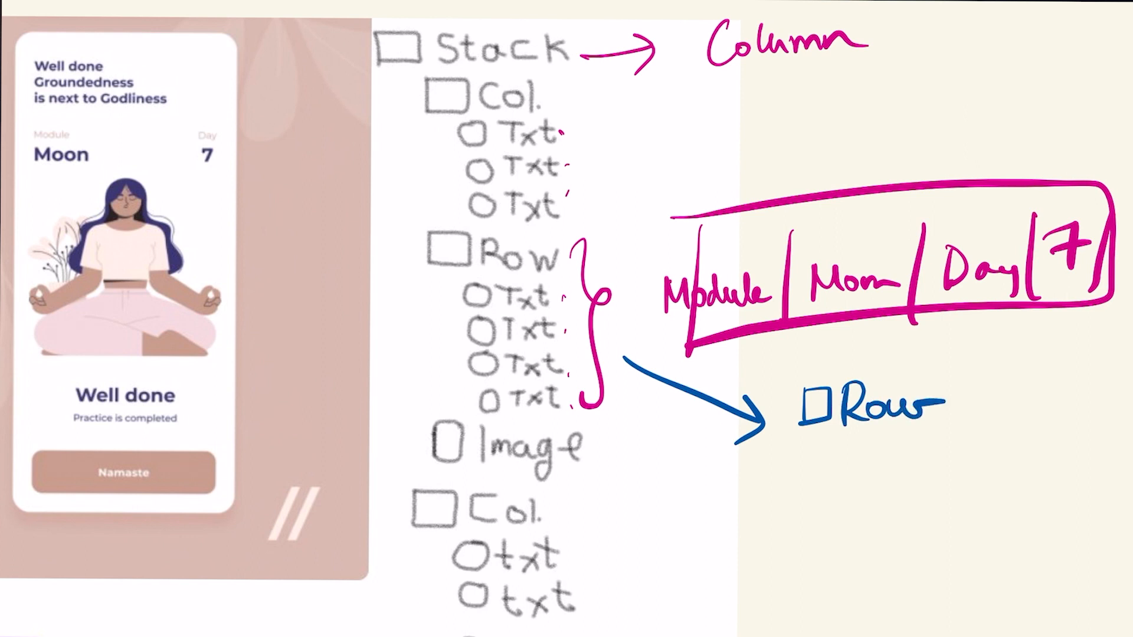
pyautogui.moveTo(867, 448); pyautogui.dragTo(896, 477)
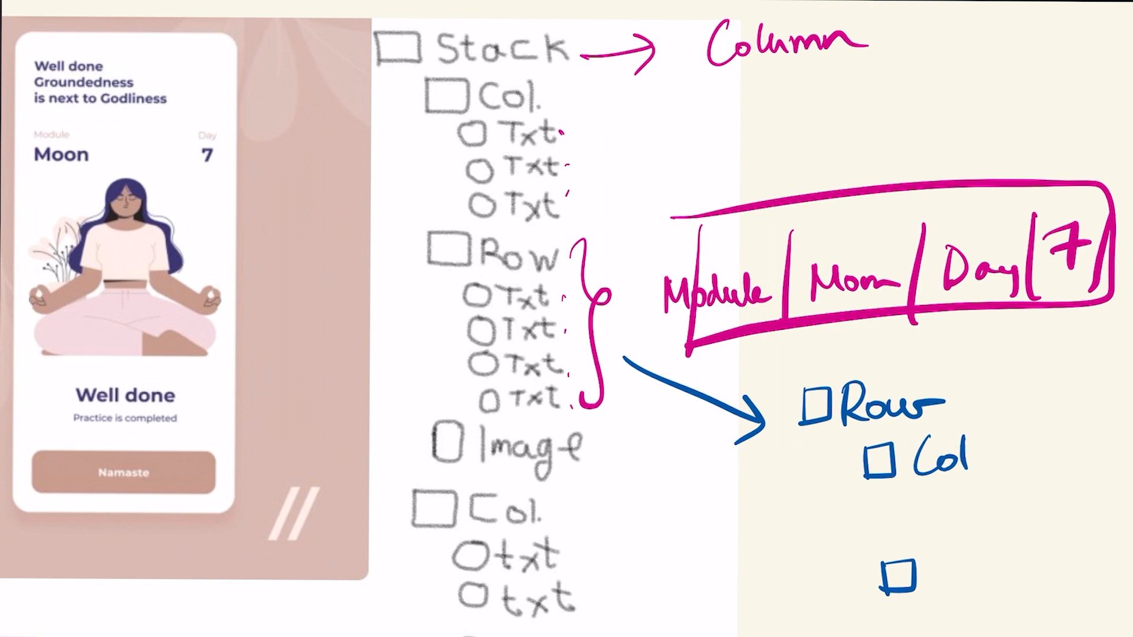
pyautogui.write('Col')
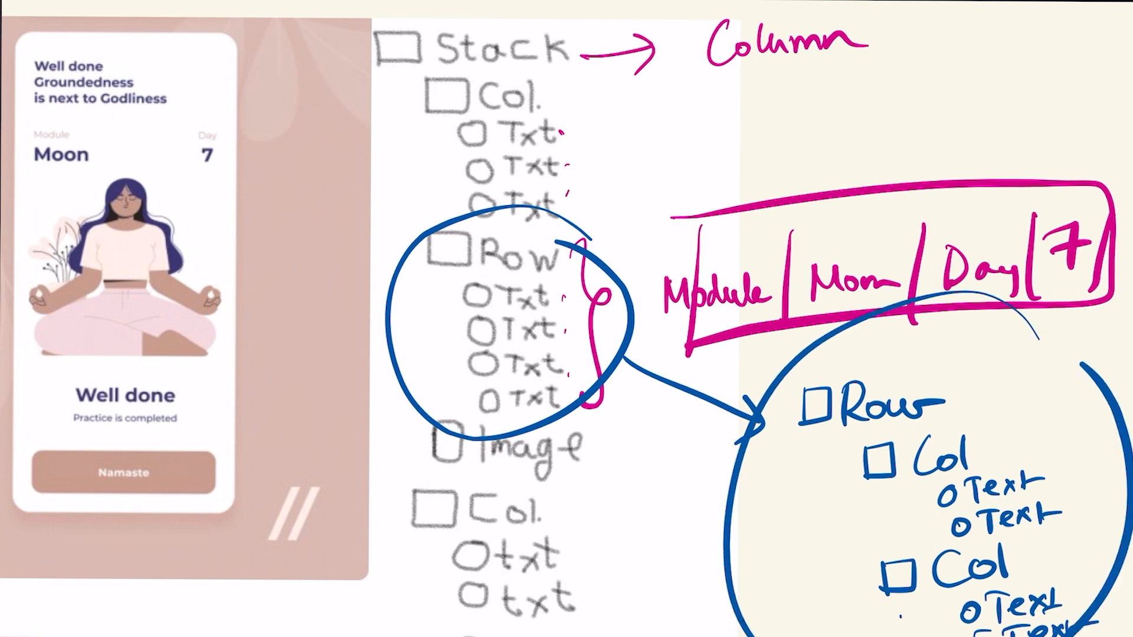
# Step: Draw a blue line linking the meditation illustration to its Image tree entry
pyautogui.moveTo(173, 354); pyautogui.dragTo(296, 278)
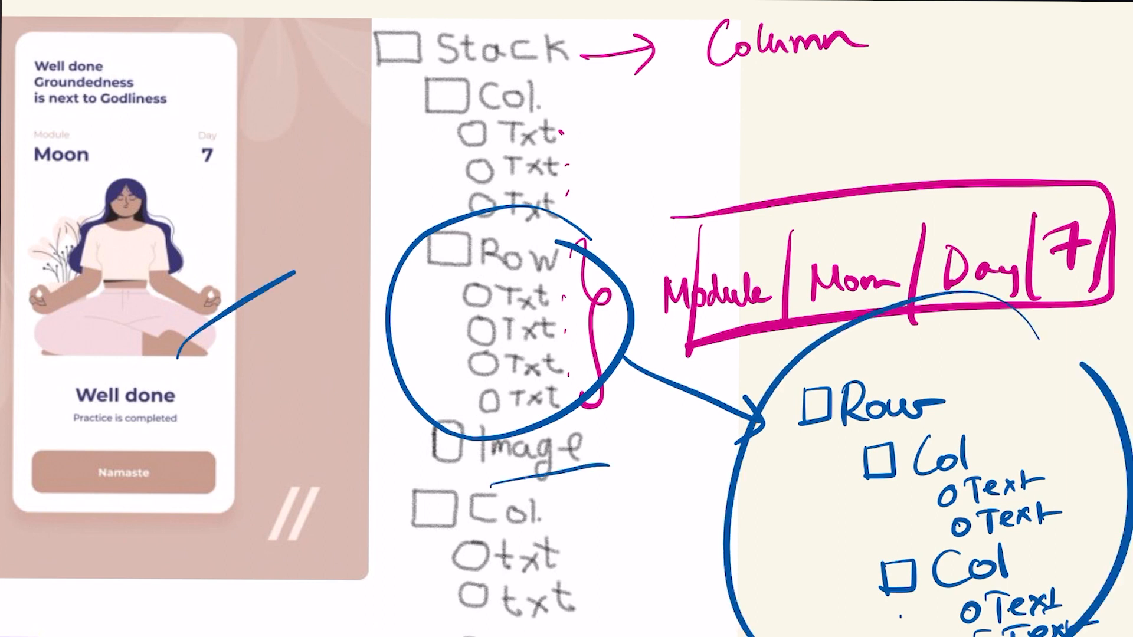